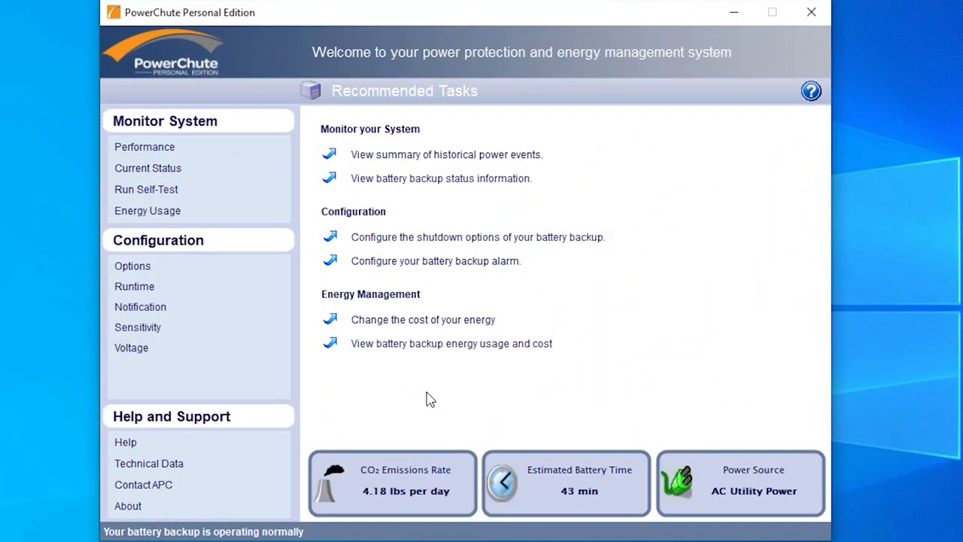
pyautogui.moveTo(438, 83)
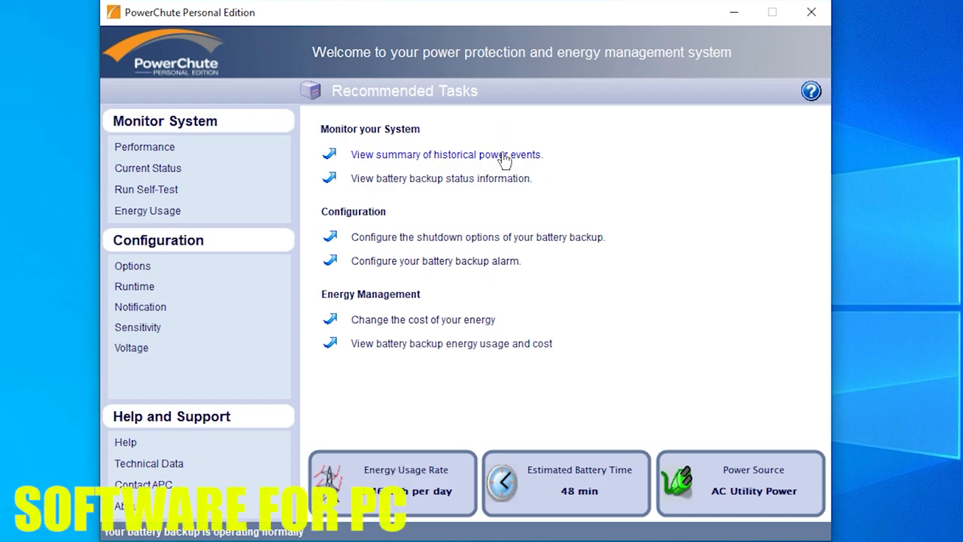
pyautogui.moveTo(355, 141)
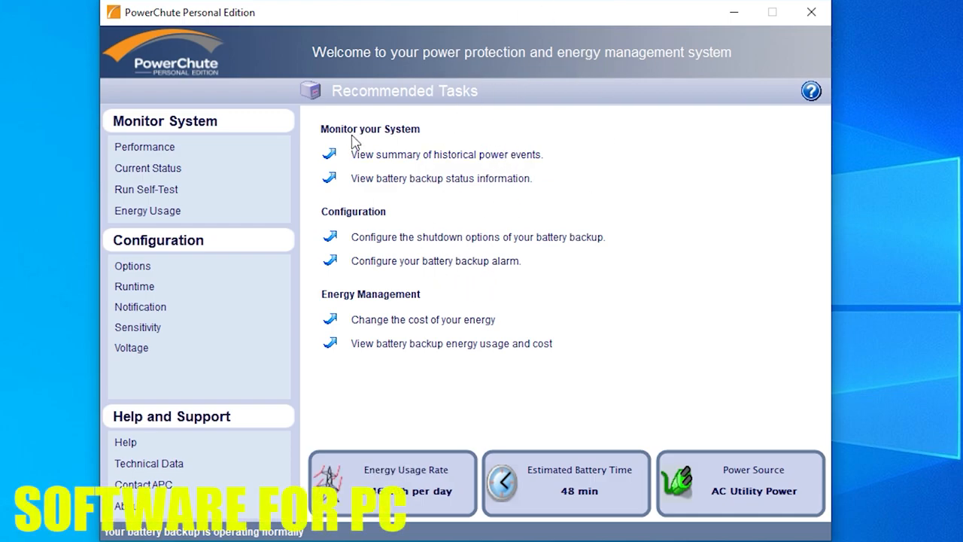
pyautogui.moveTo(437, 167)
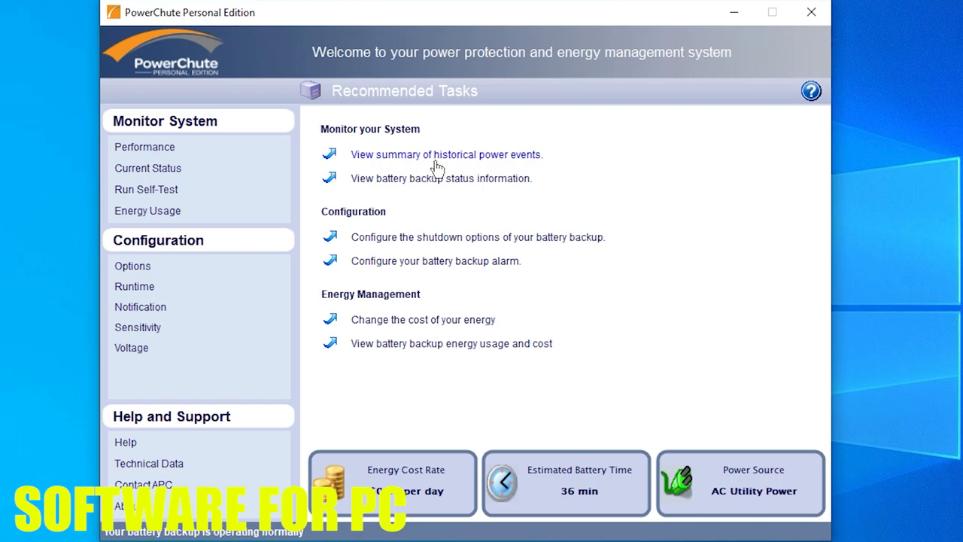
pyautogui.moveTo(410, 167)
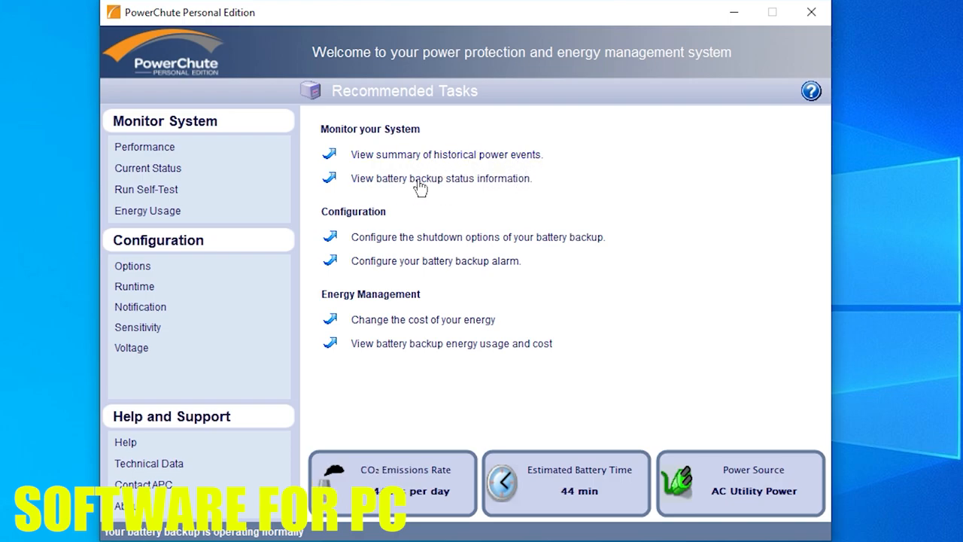
pyautogui.moveTo(395, 247)
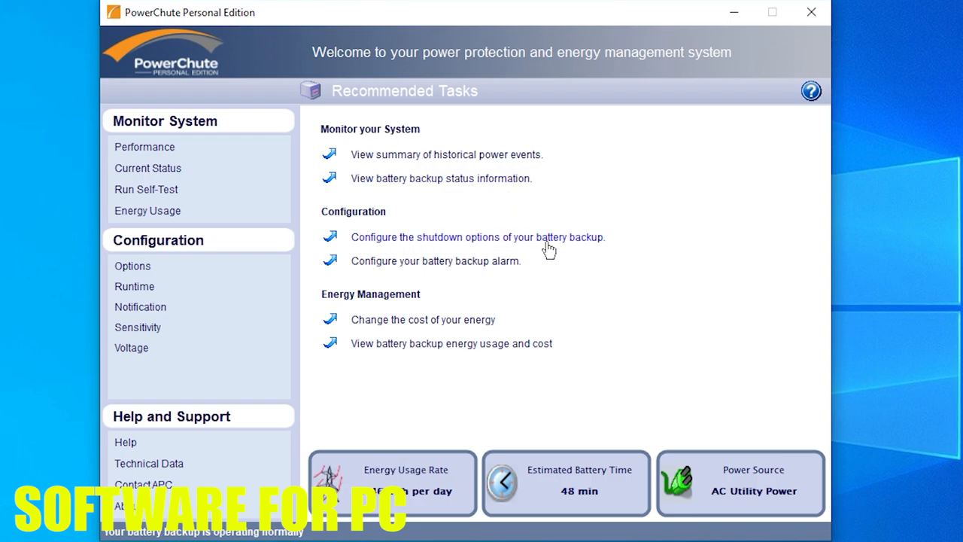
pyautogui.moveTo(501, 275)
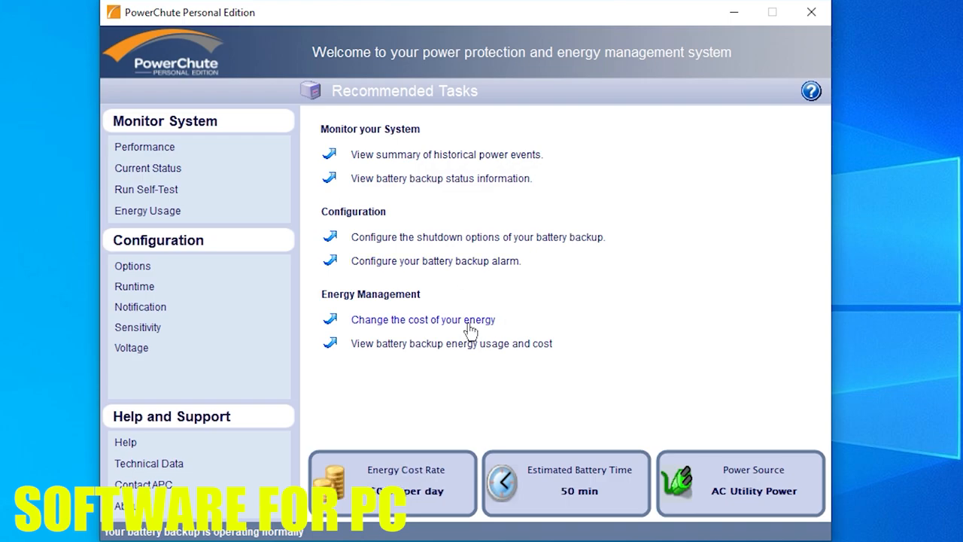
pyautogui.moveTo(439, 355)
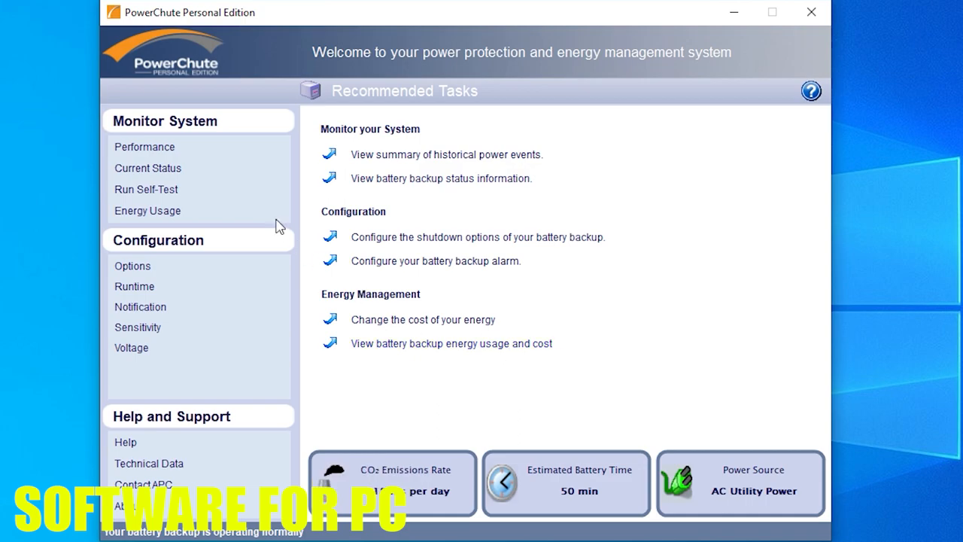
pyautogui.moveTo(189, 124)
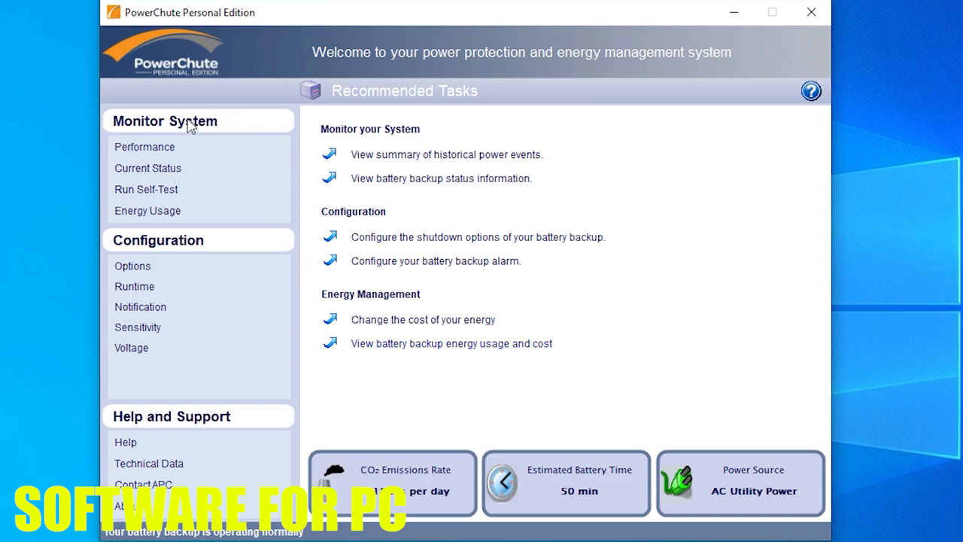
# - Show the Performance page, reporting the last battery intervention on 7/23/2022 at 12:28:03 PM
pyautogui.click(144, 147)
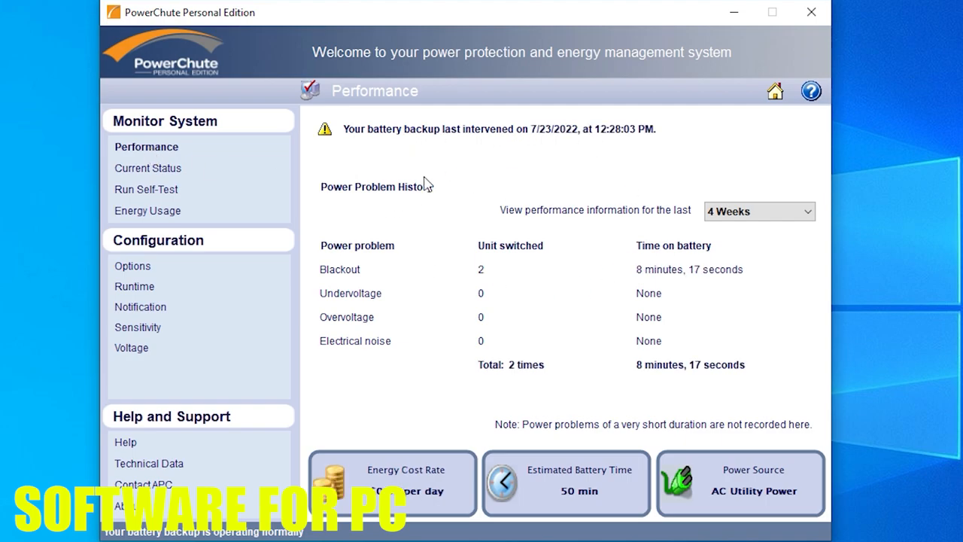
pyautogui.moveTo(369, 196)
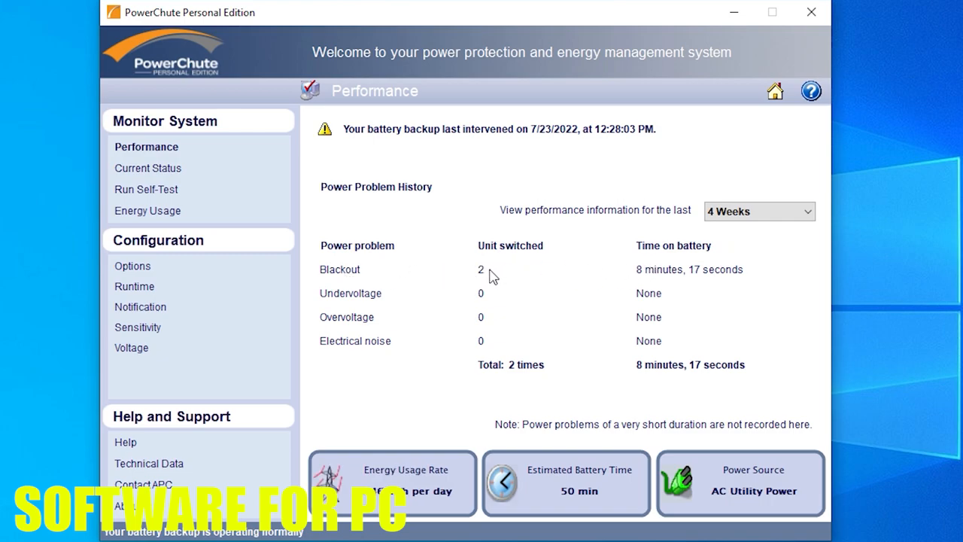
pyautogui.moveTo(696, 282)
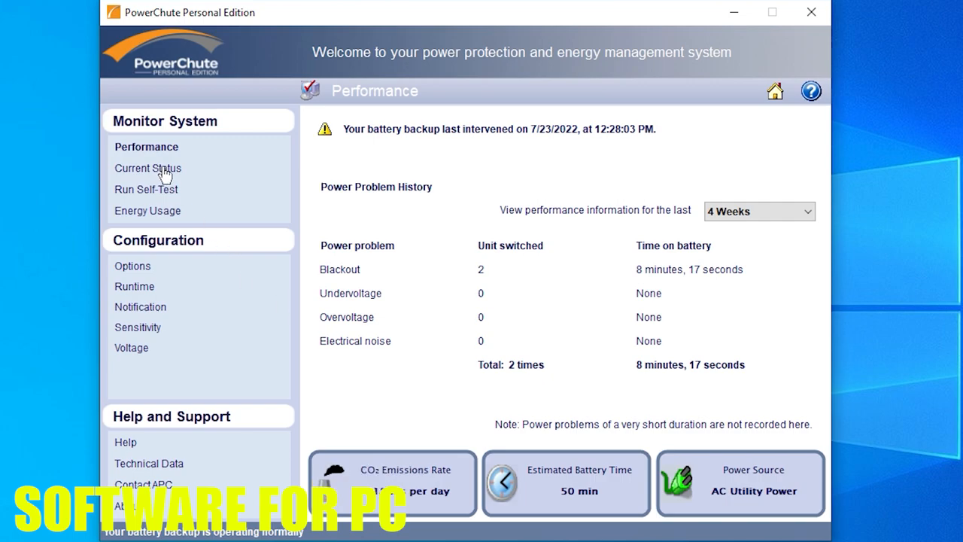
# - Review the Current Status readings, then show the Run Self-Test page with no recorded result
pyautogui.click(148, 168)
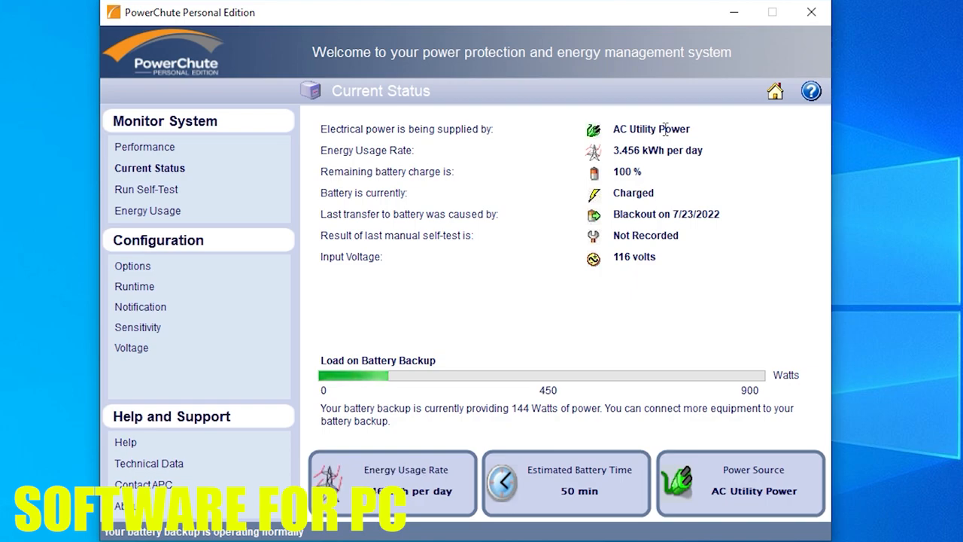
pyautogui.moveTo(696, 139)
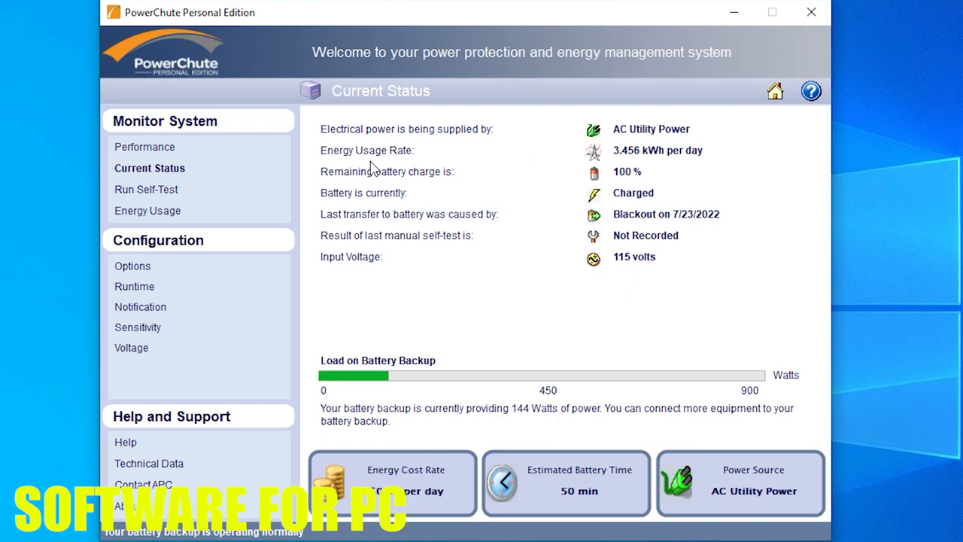
pyautogui.moveTo(640, 165)
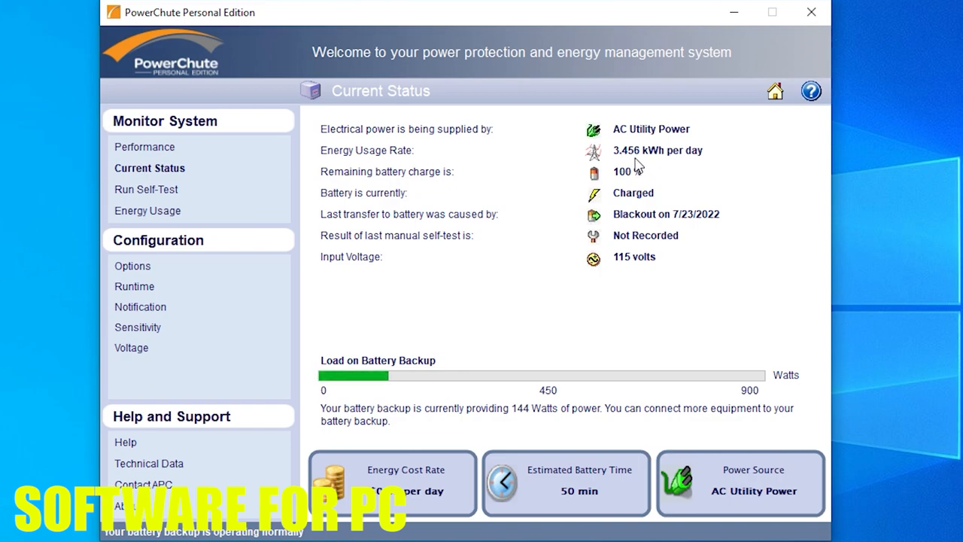
pyautogui.click(392, 483)
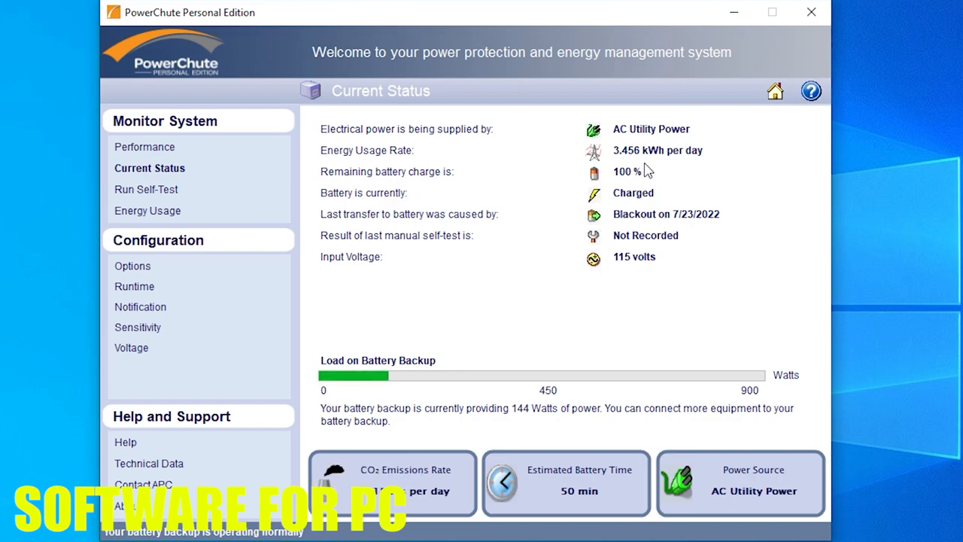
pyautogui.moveTo(399, 192)
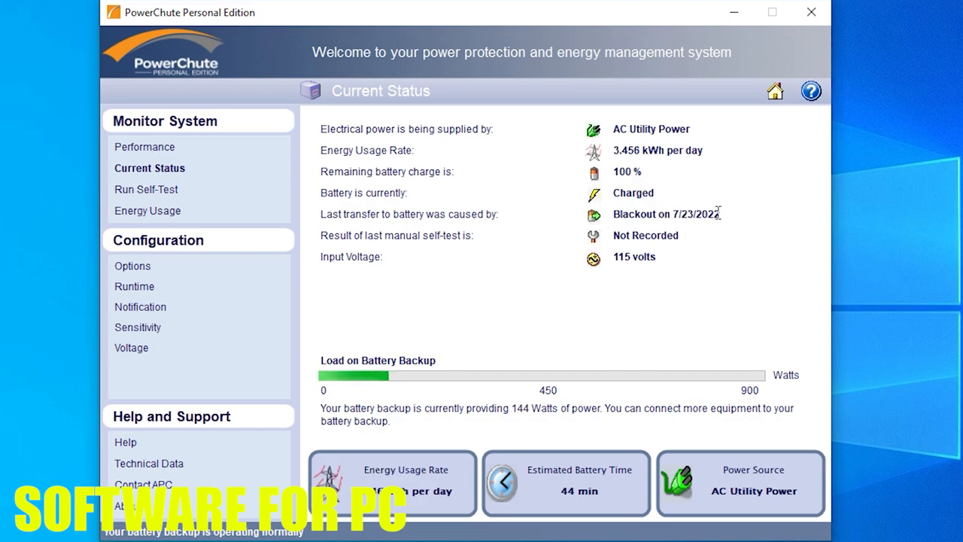
pyautogui.moveTo(357, 256)
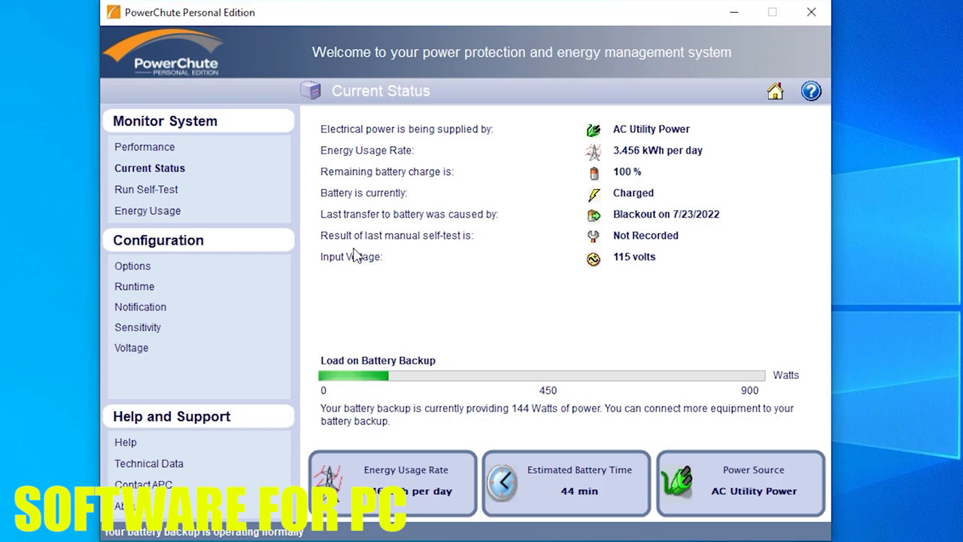
pyautogui.moveTo(572, 248)
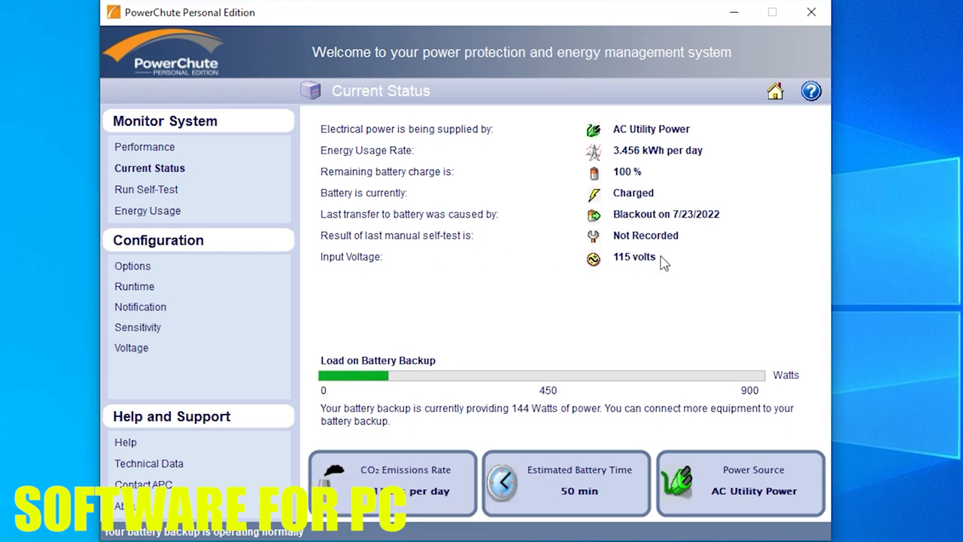
pyautogui.moveTo(629, 281)
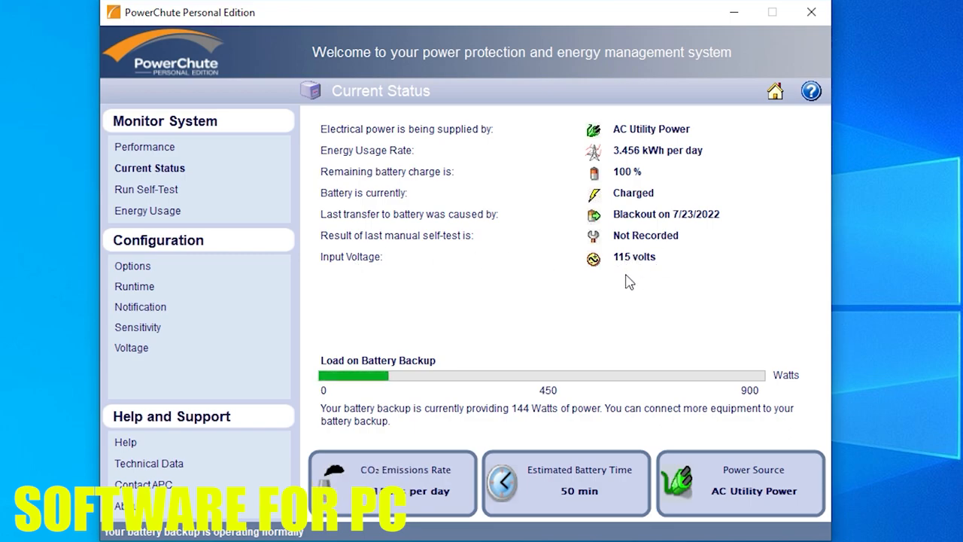
pyautogui.moveTo(300, 204)
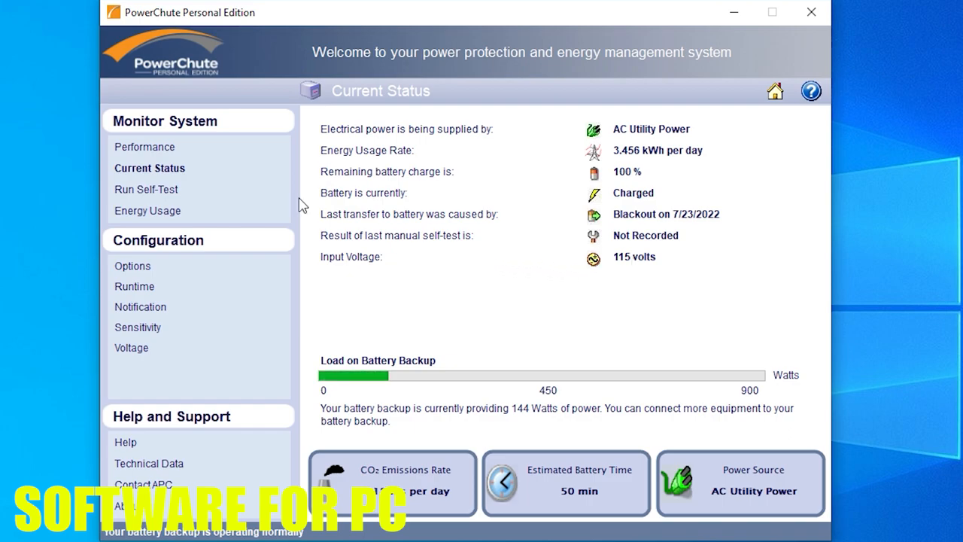
pyautogui.click(146, 189)
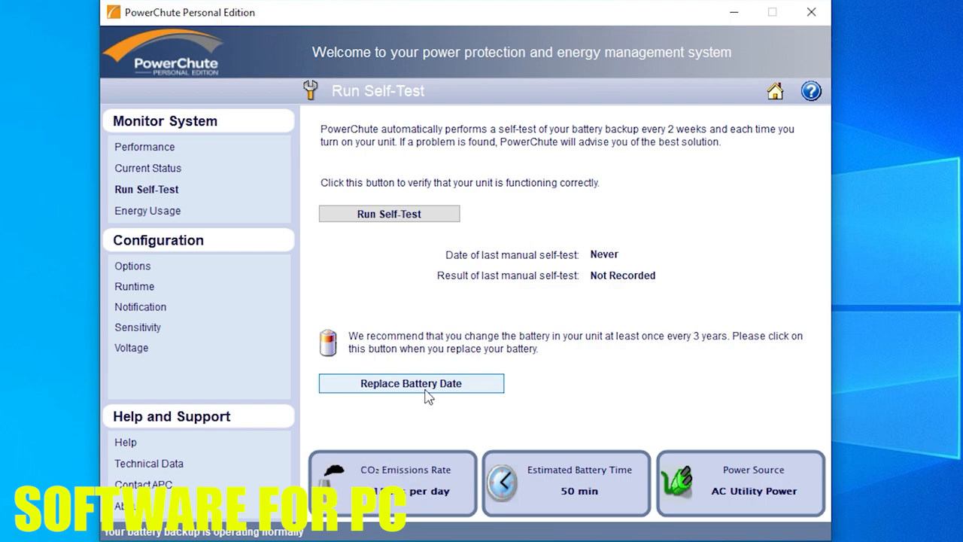
# - Show Energy Usage for Month: 13.39 kWh, $1.34 cost, 16 lbs CO2
pyautogui.click(148, 211)
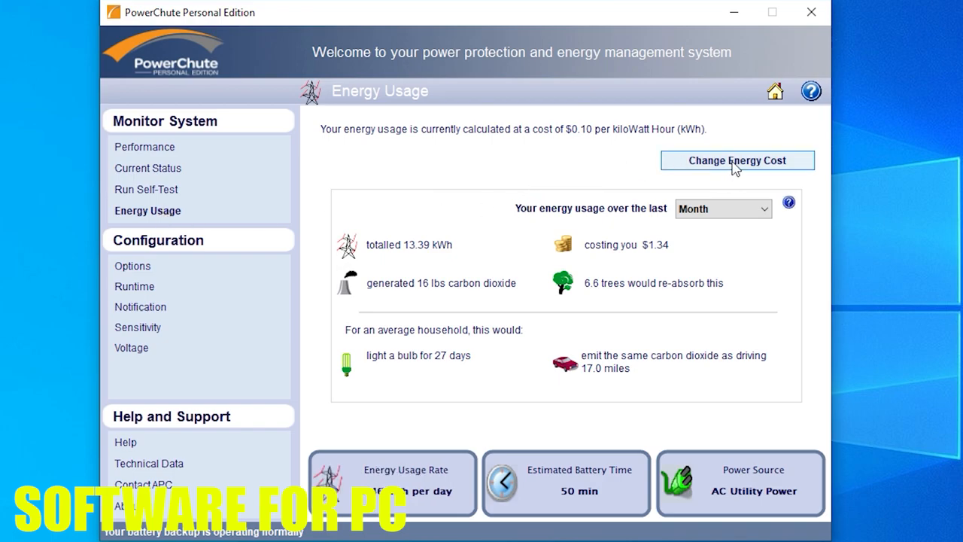
pyautogui.moveTo(653, 217)
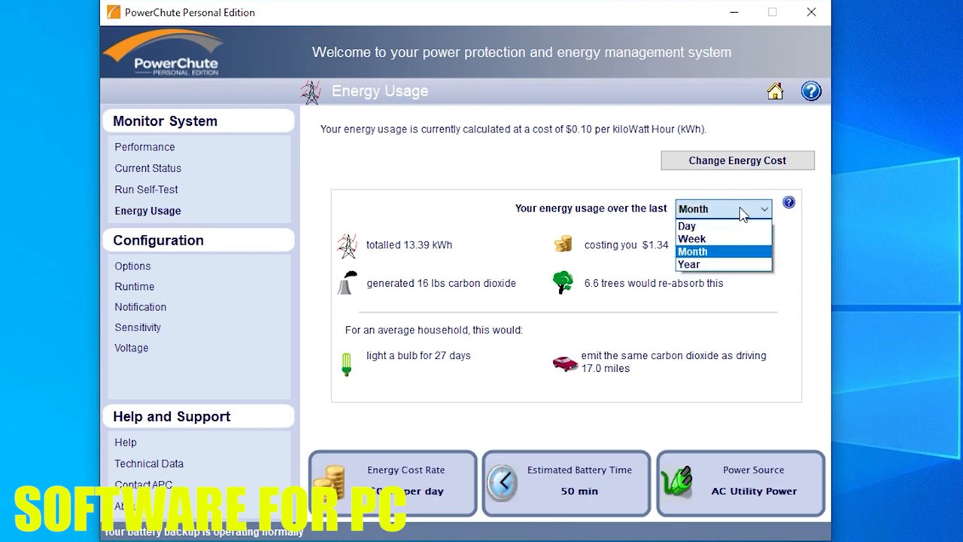
pyautogui.click(691, 251)
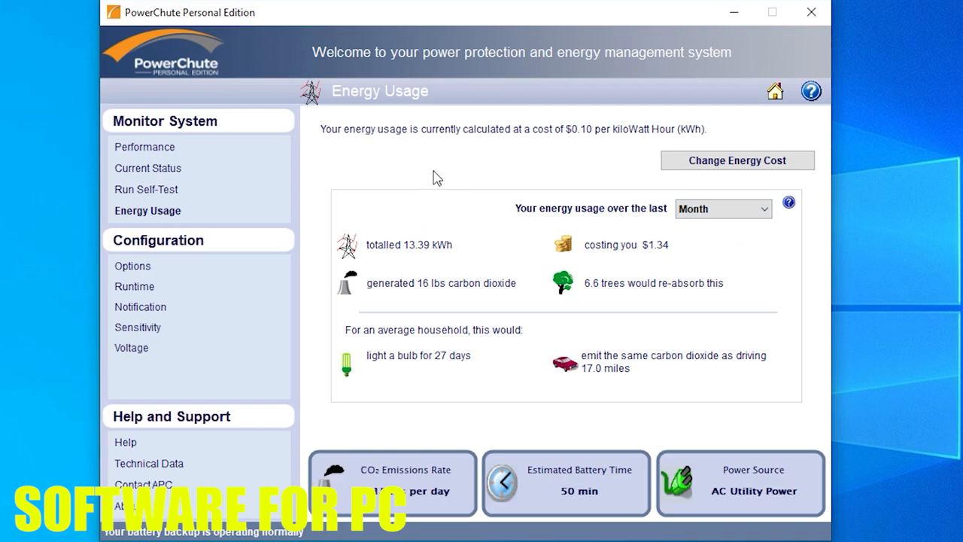
pyautogui.moveTo(106, 305)
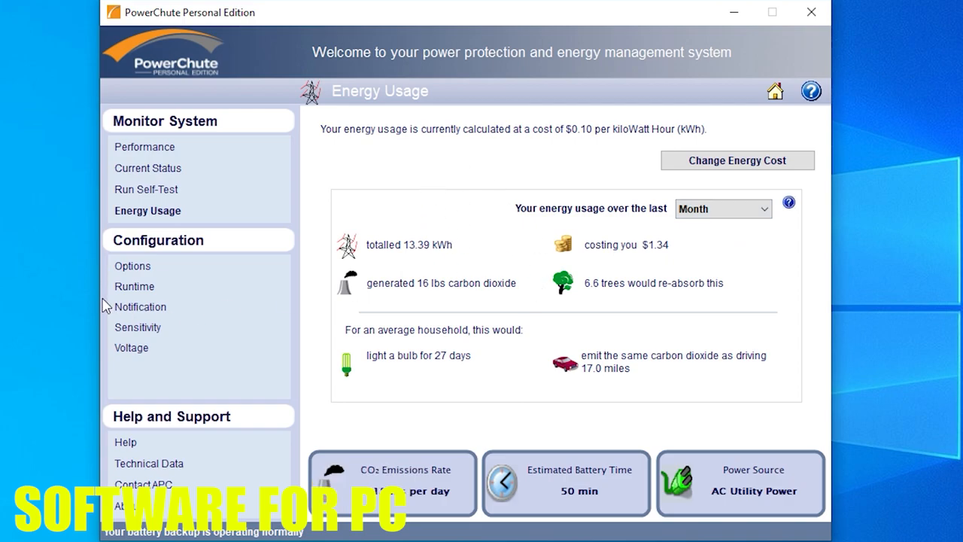
# - Show the Options page with sounds, taskbar icon and update notifications enabled
pyautogui.click(133, 266)
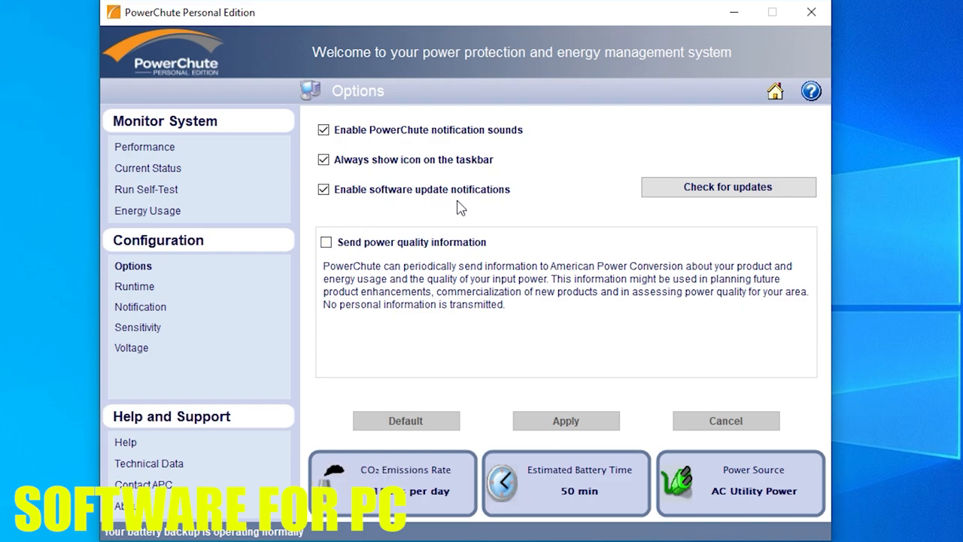
pyautogui.moveTo(728, 186)
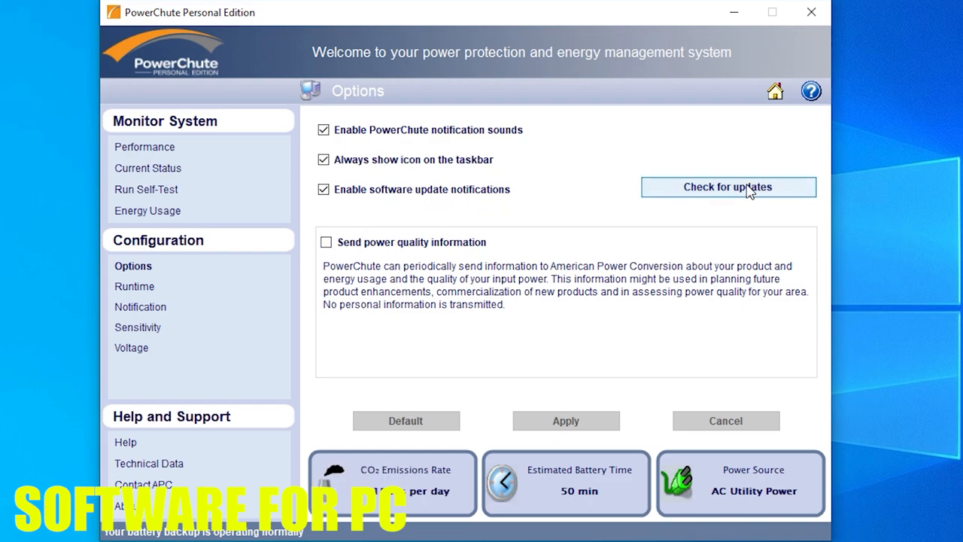
pyautogui.moveTo(354, 284)
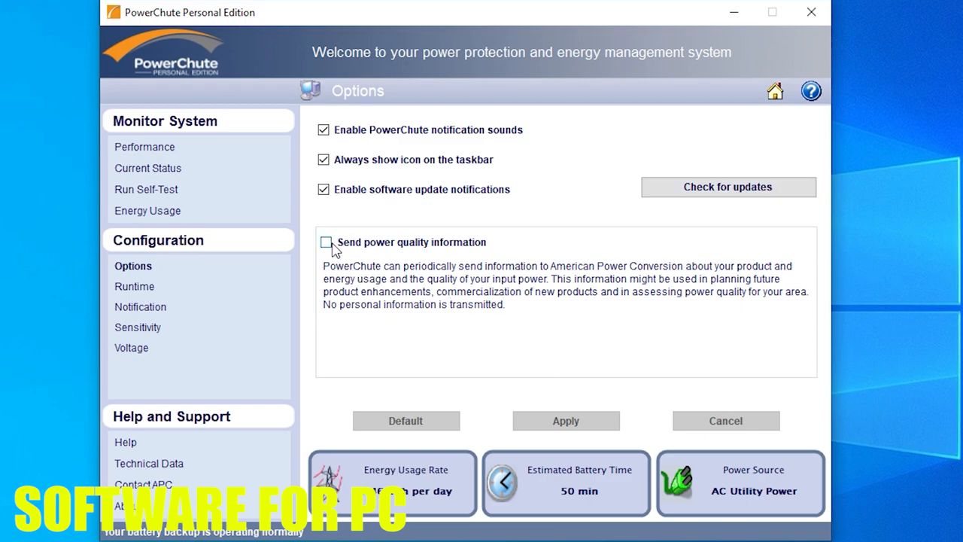
pyautogui.moveTo(499, 246)
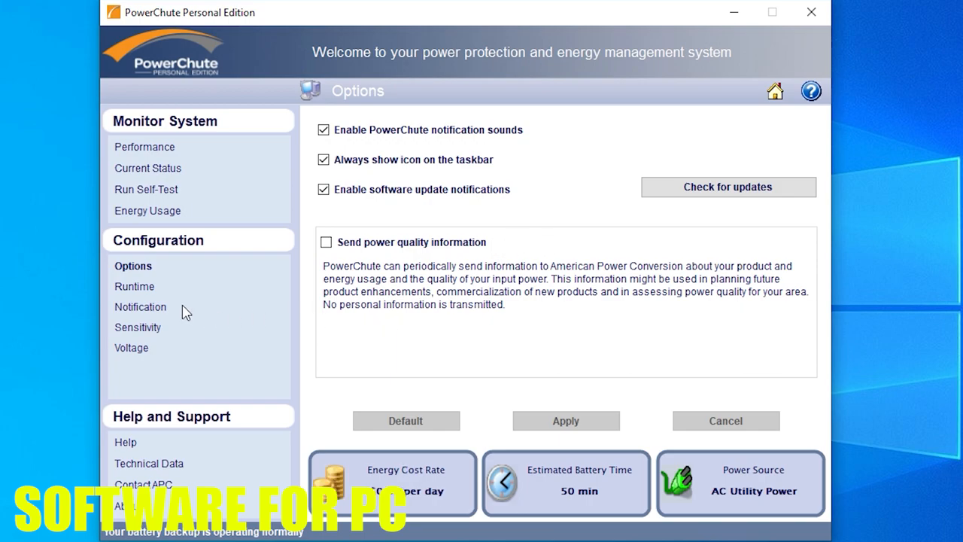
# - On the Runtime page, choose 'Keep my computer on as long as possible'
pyautogui.click(133, 286)
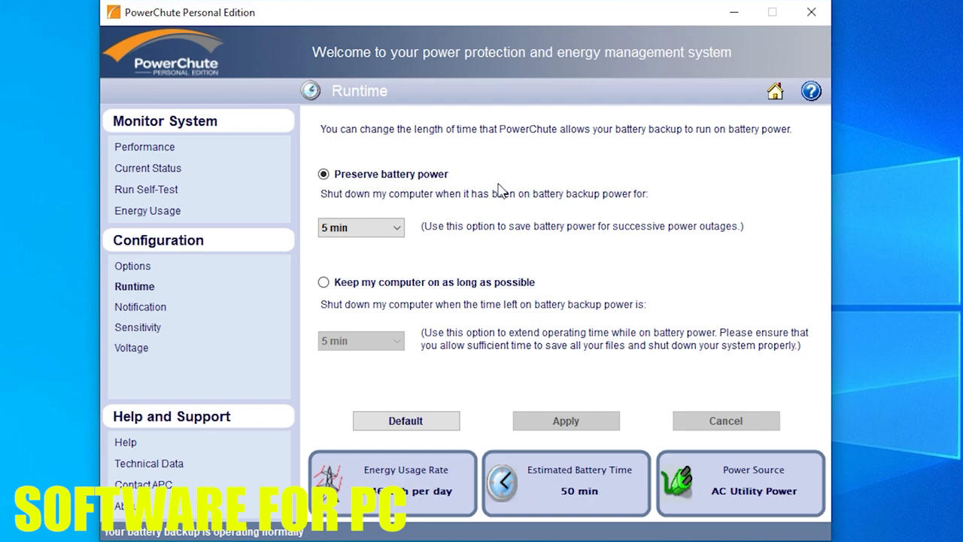
pyautogui.moveTo(463, 184)
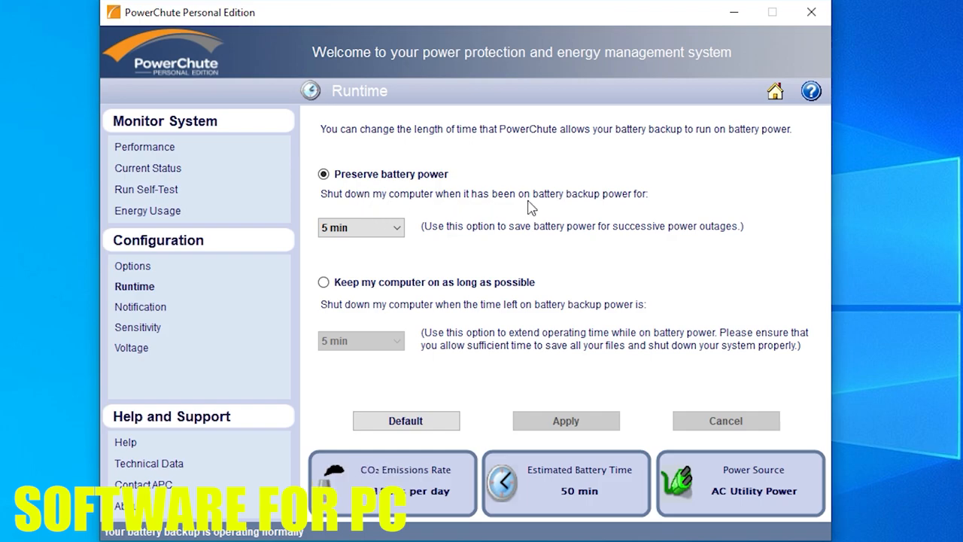
pyautogui.moveTo(598, 204)
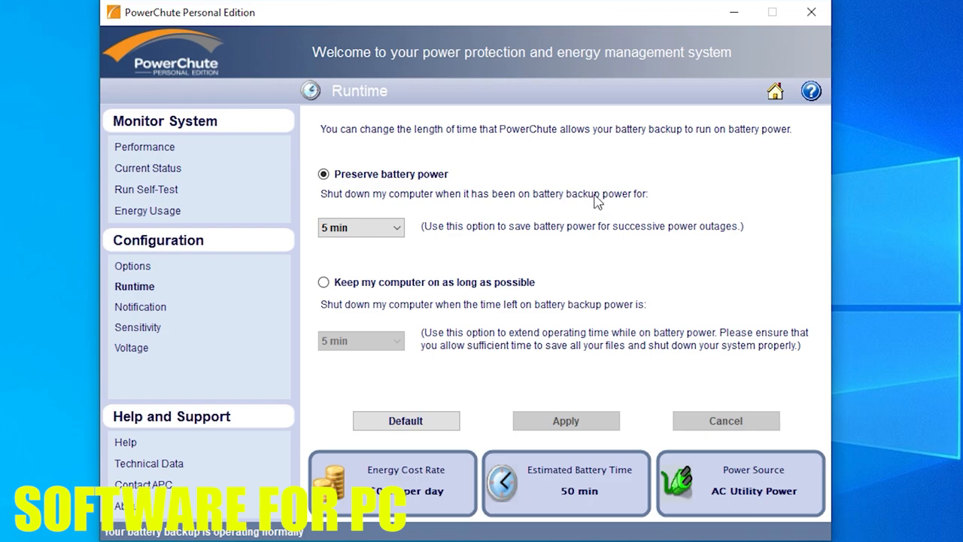
pyautogui.moveTo(546, 252)
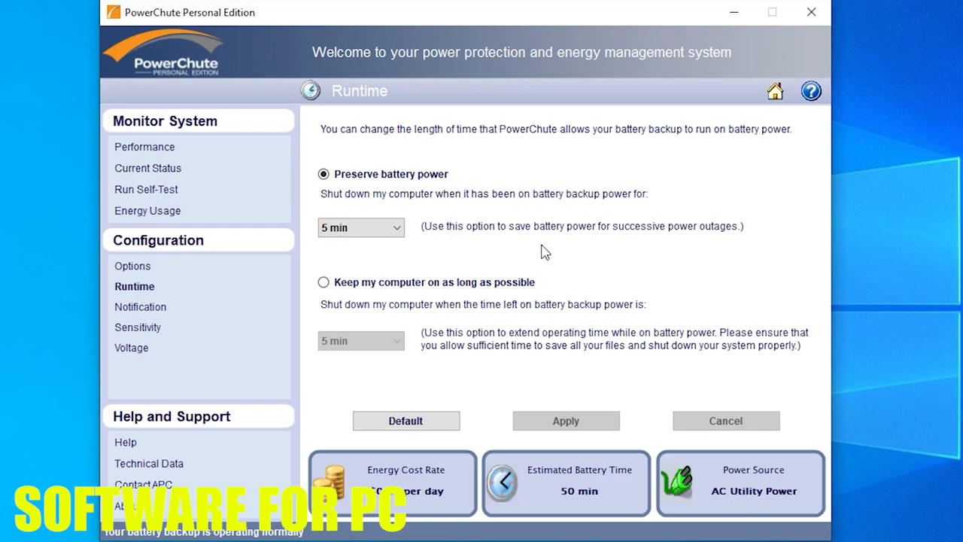
pyautogui.click(323, 282)
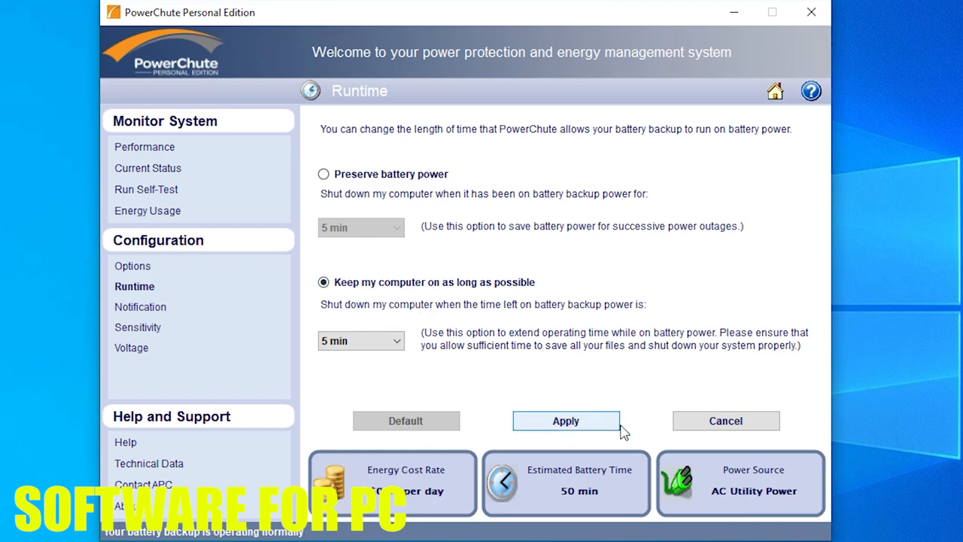
# - On the Notification page, choose disabling alarms when the PC is in hibernation
pyautogui.click(141, 306)
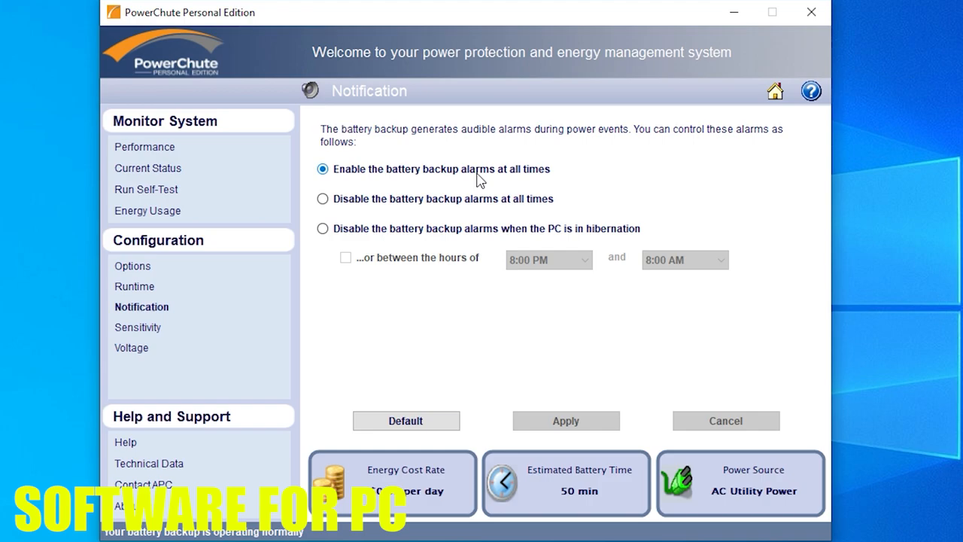
pyautogui.moveTo(566, 179)
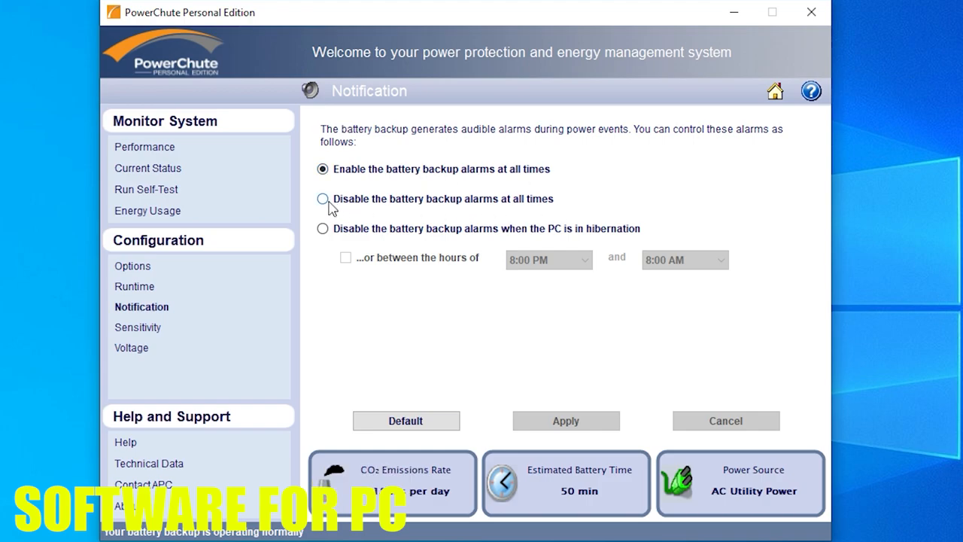
pyautogui.moveTo(442, 207)
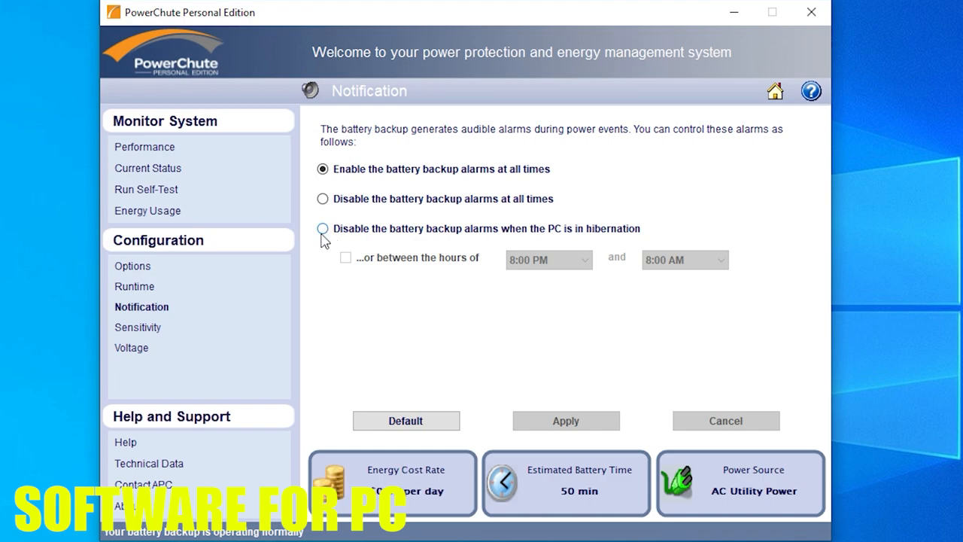
pyautogui.click(323, 229)
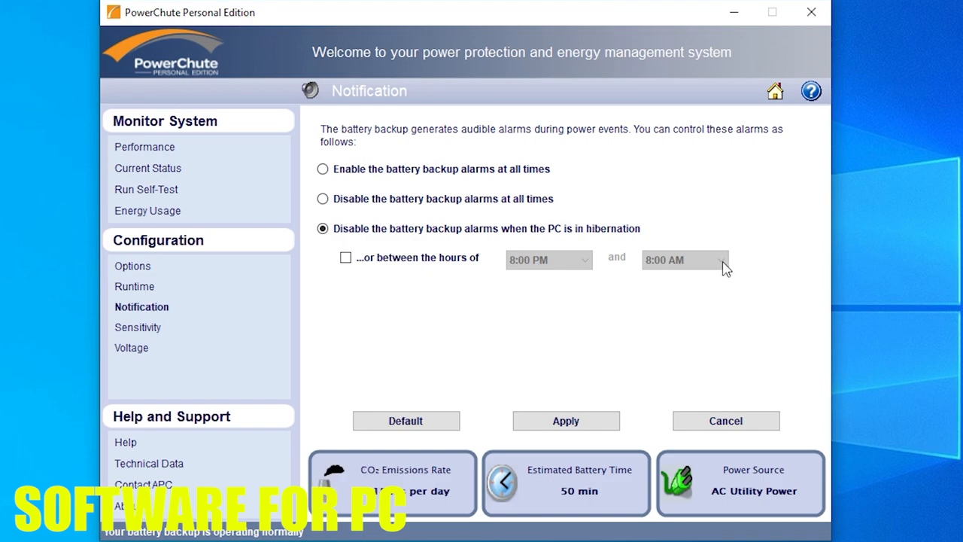
pyautogui.moveTo(721, 271)
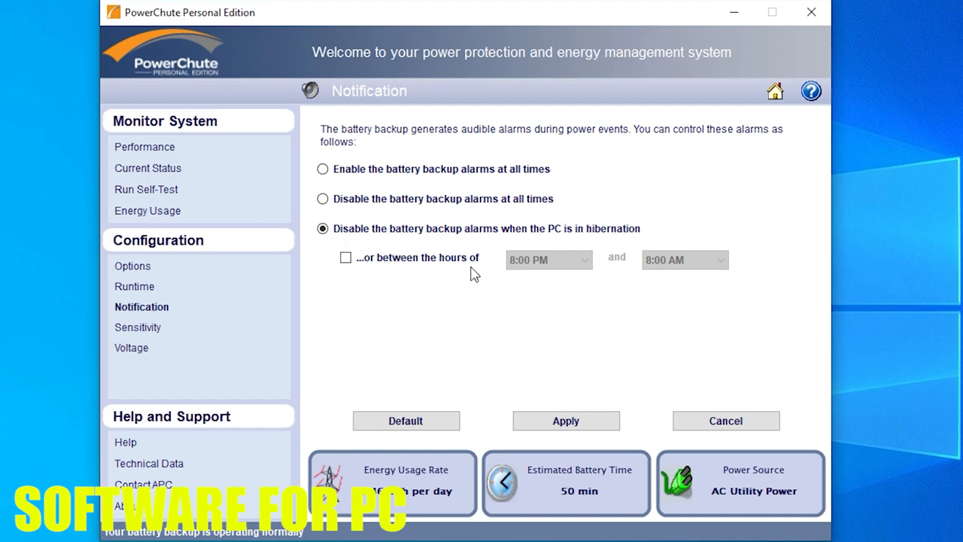
pyautogui.moveTo(531, 317)
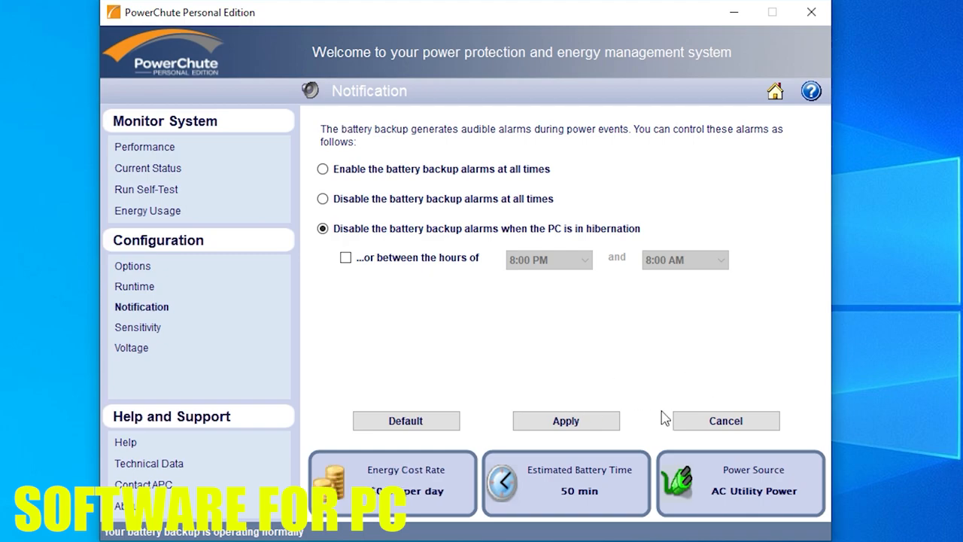
# - Show the Sensitivity page, currently set to Medium
pyautogui.click(139, 327)
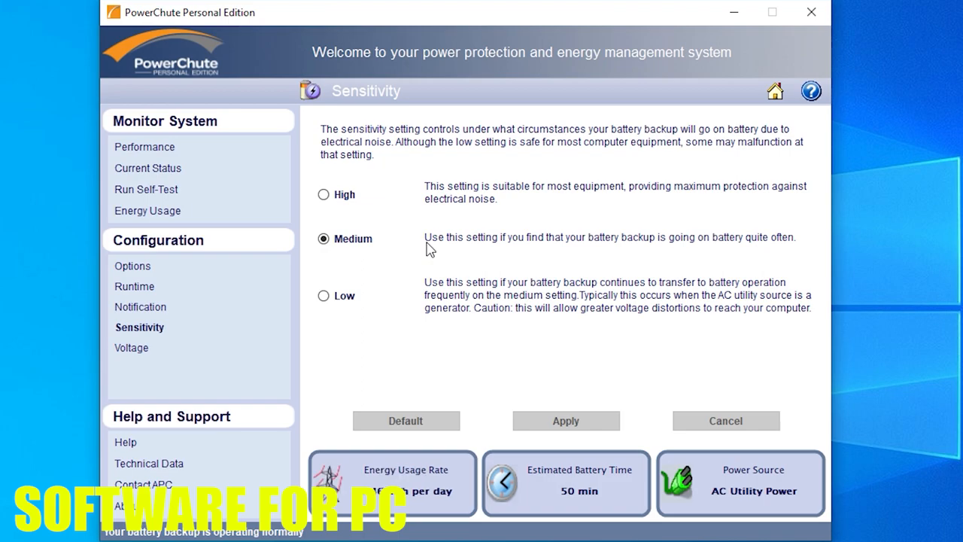
pyautogui.moveTo(386, 243)
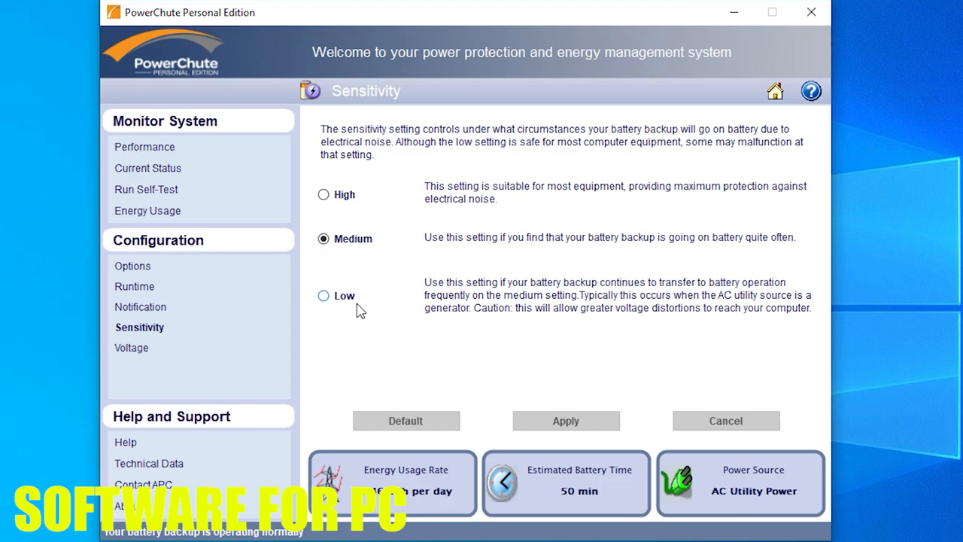
# - On the Voltage page, keep the upper limit at 144 volts and lower at 88 volts
pyautogui.click(132, 346)
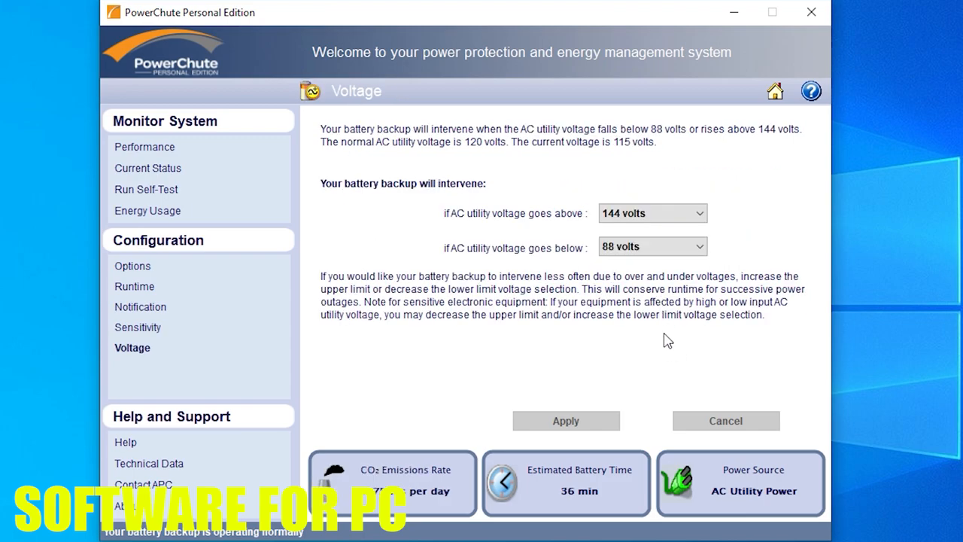
pyautogui.moveTo(641, 293)
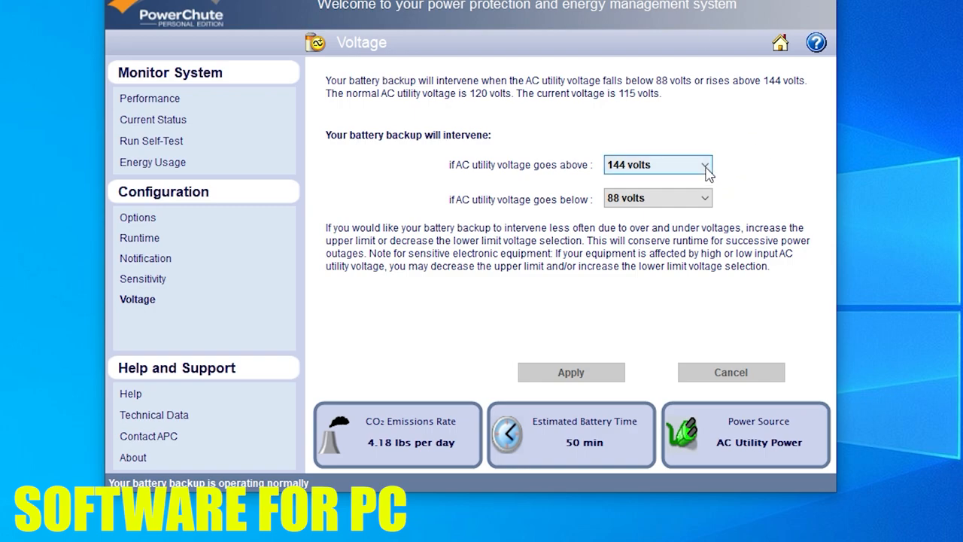
pyautogui.click(704, 164)
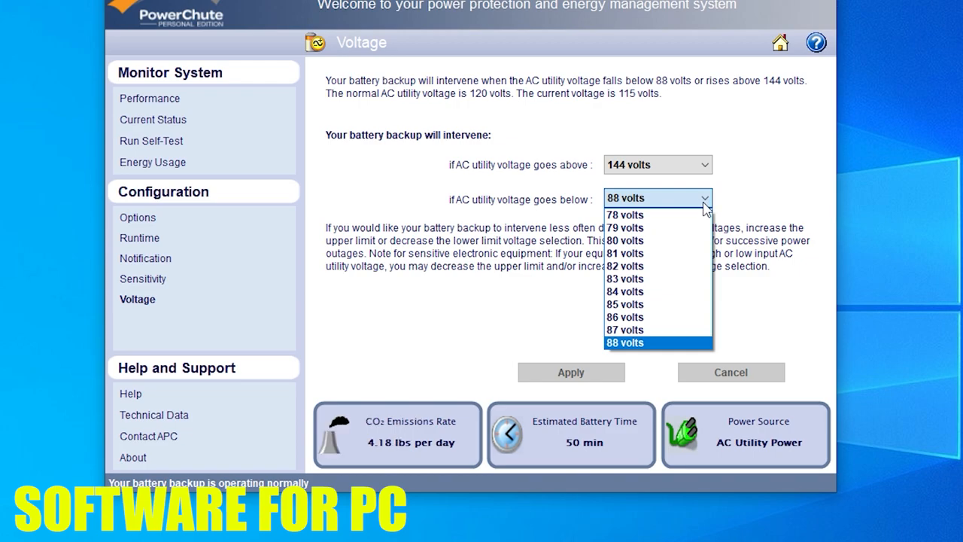
pyautogui.moveTo(707, 349)
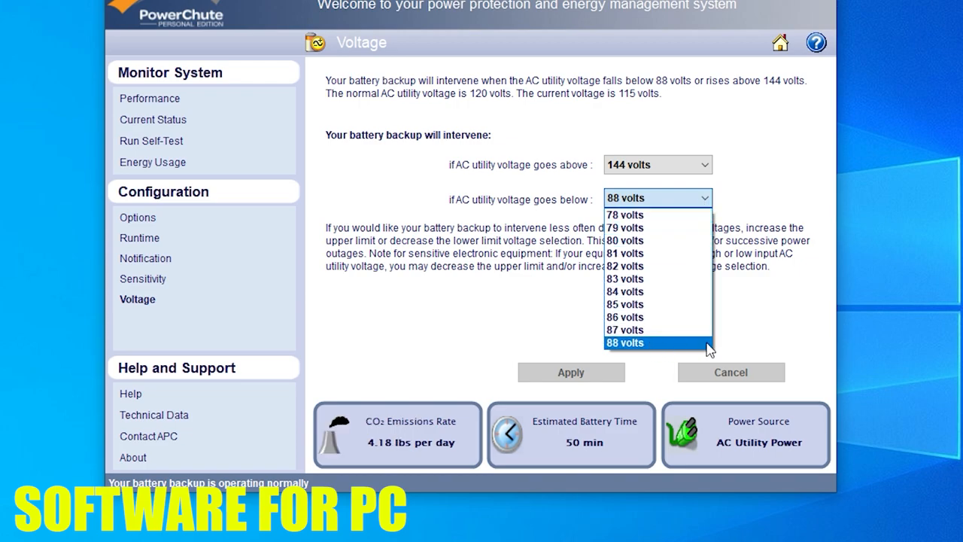
pyautogui.click(625, 343)
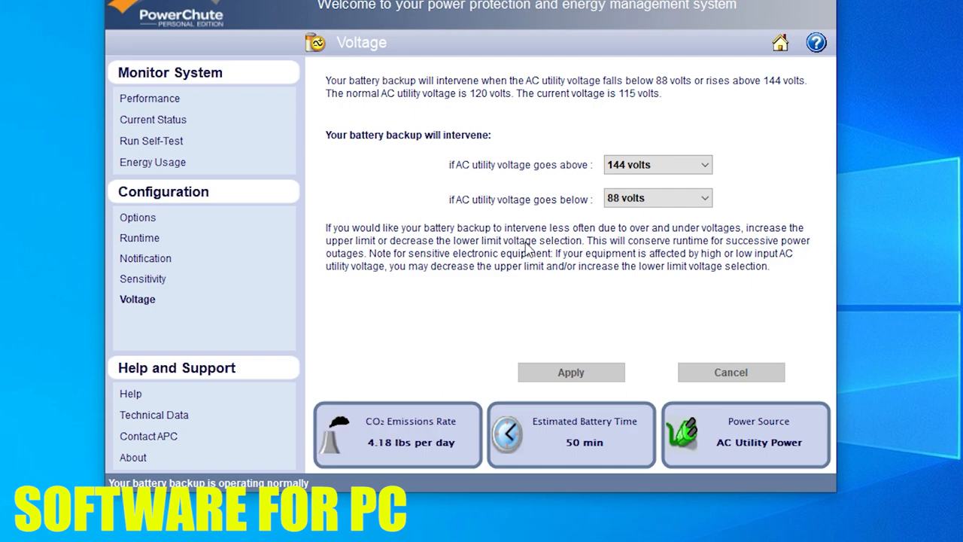
pyautogui.moveTo(495, 186)
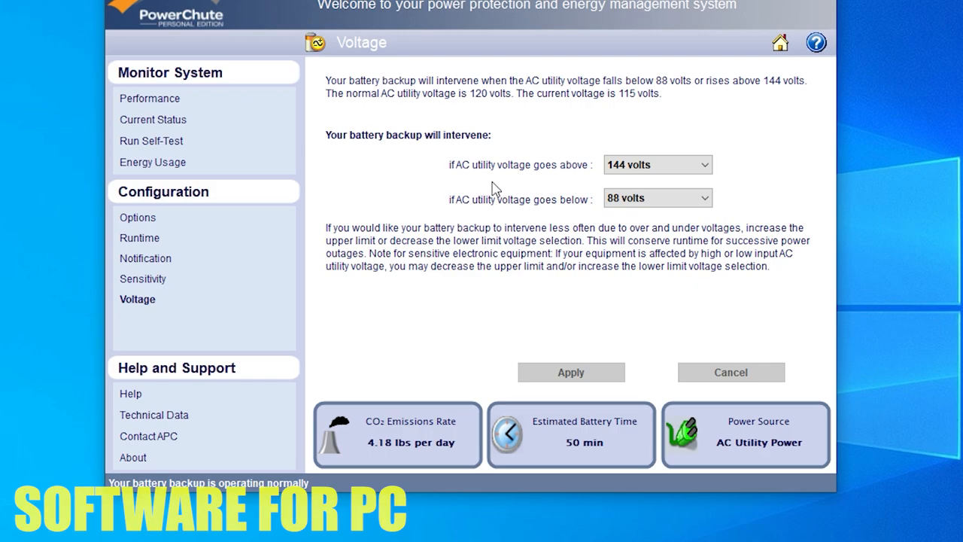